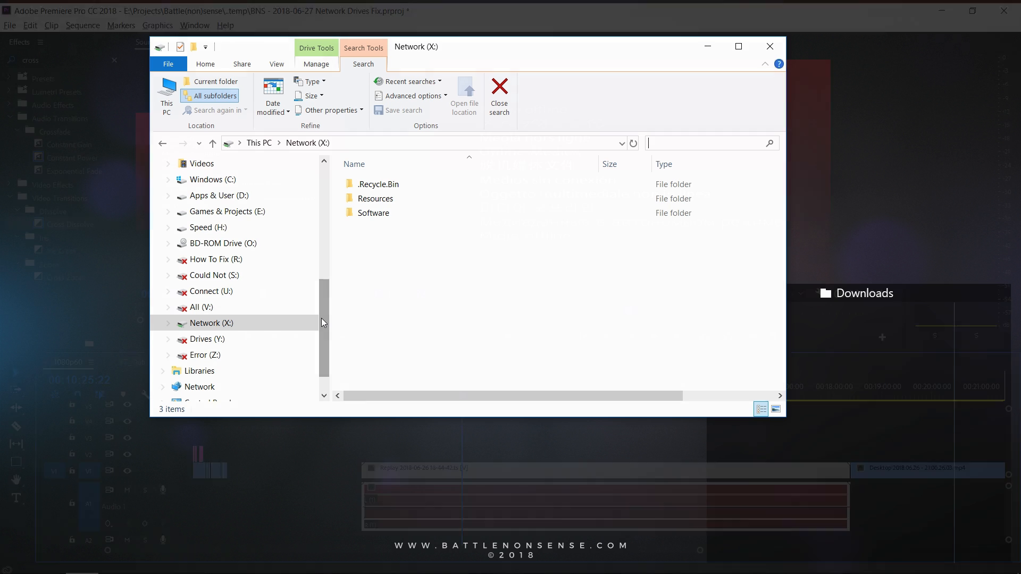
Return from Network (X:) to This PC to review the Network locations group
left_click(770, 46)
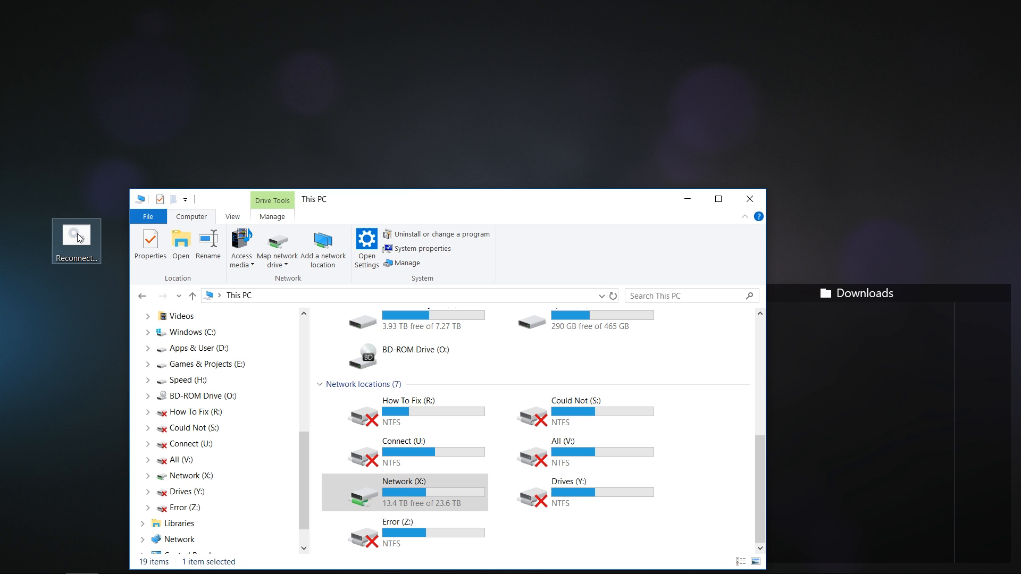
Run the desktop Reconnect shortcut, then reopen Network (X:) from the navigation pane
double_click(77, 233)
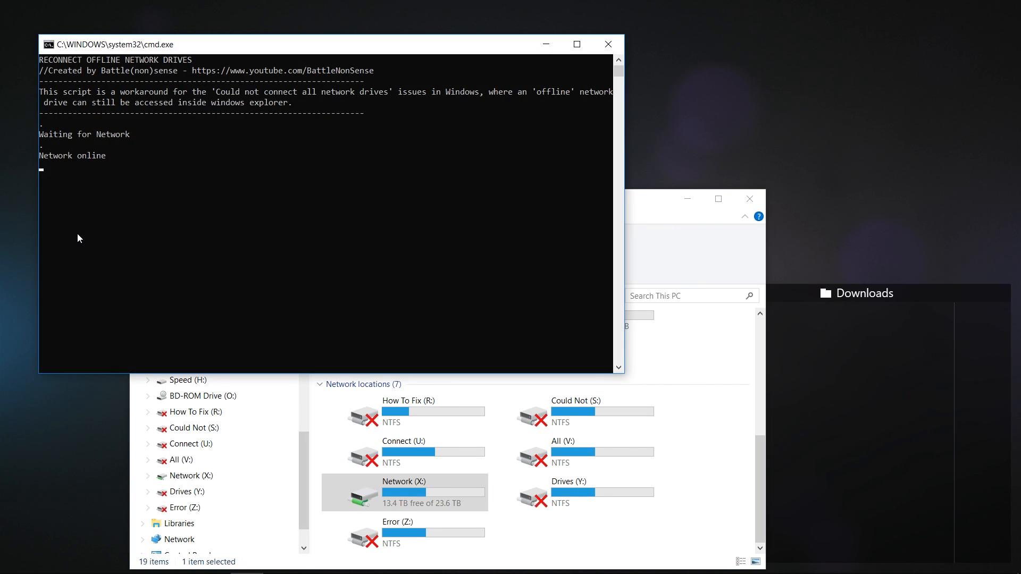
mouse_move(18, 236)
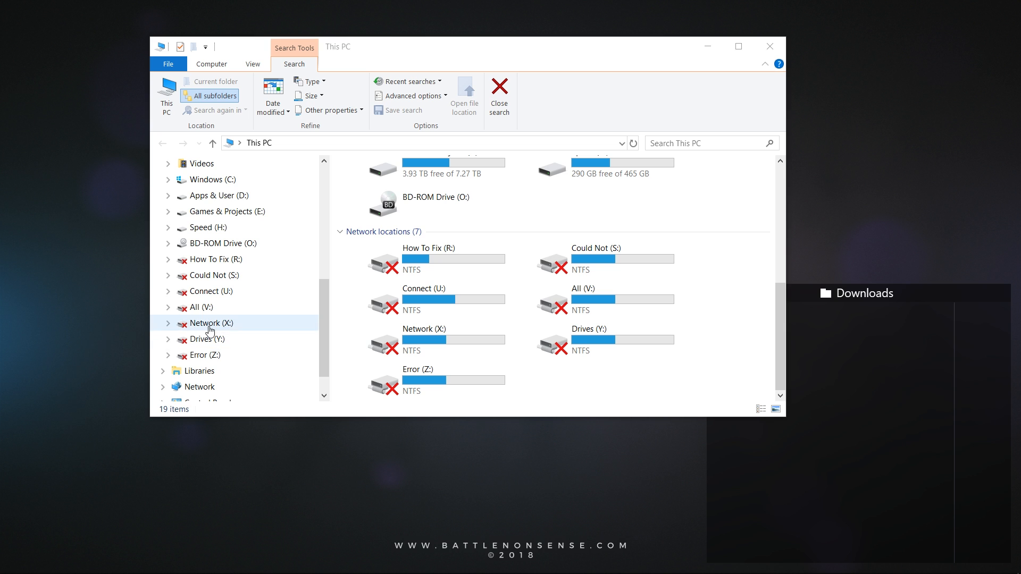
double_click(209, 324)
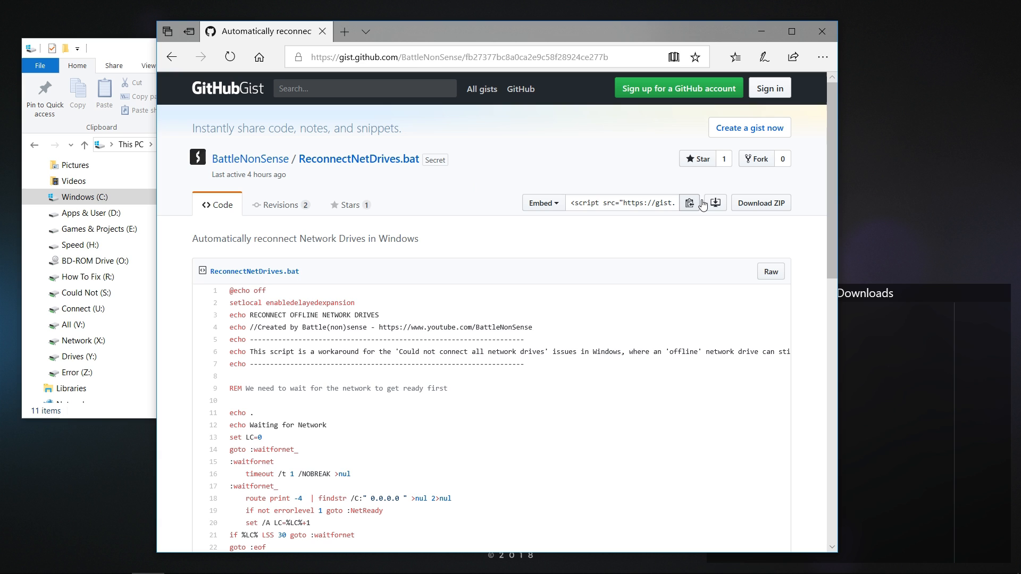
Download the ReconnectNetDrives.bat gist as a ZIP archive
left_click(761, 202)
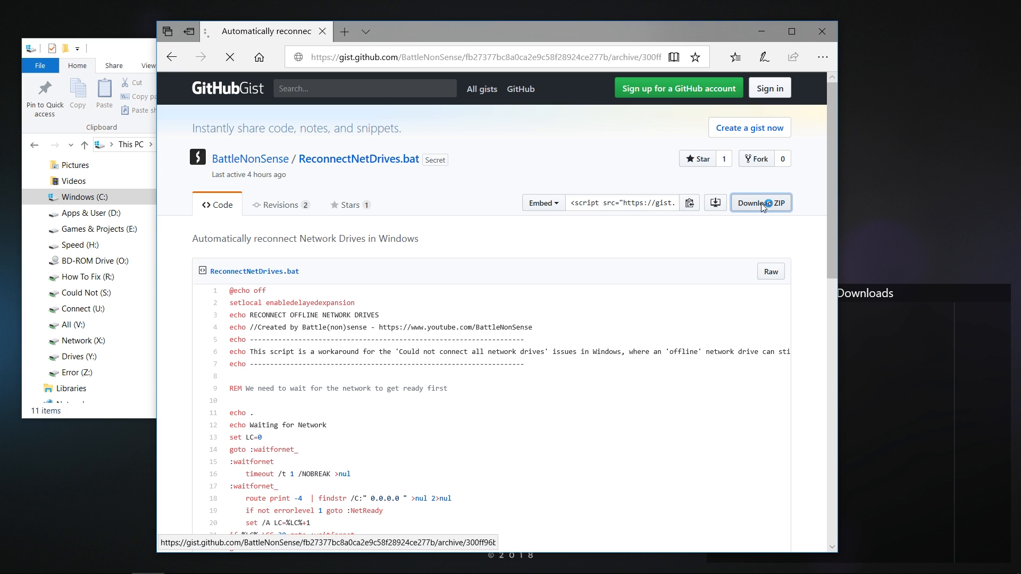
left_click(761, 202)
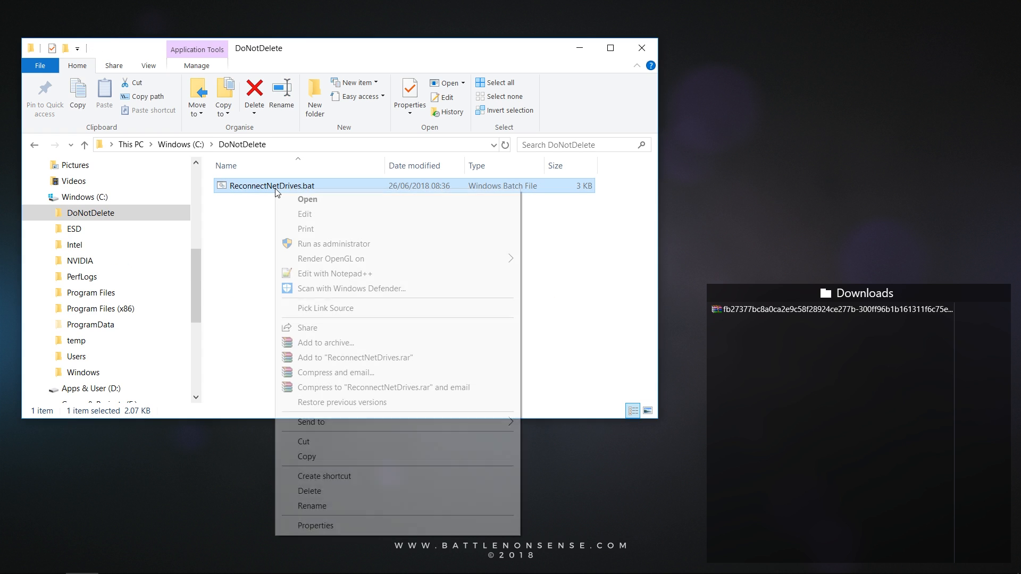
Create a ReconnectNetDrives.bat shortcut set to Run: Minimised, then search Windows for Run
left_click(325, 476)
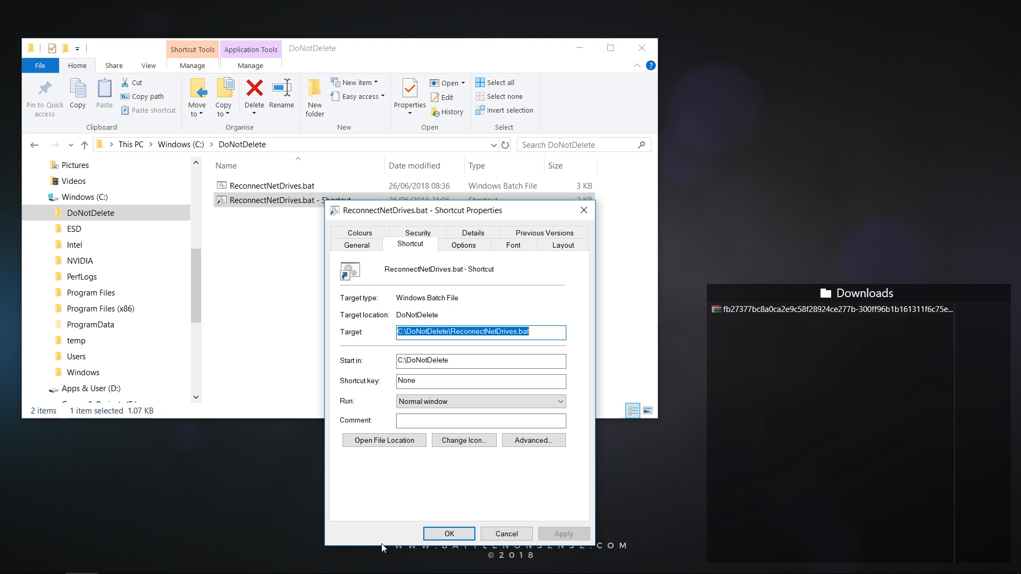
left_click(479, 401)
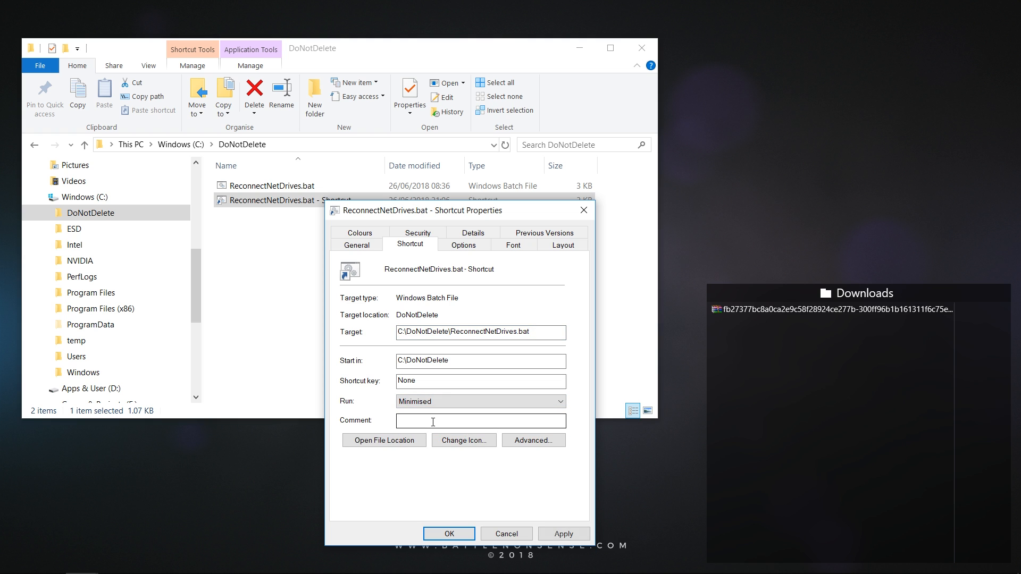
left_click(448, 533)
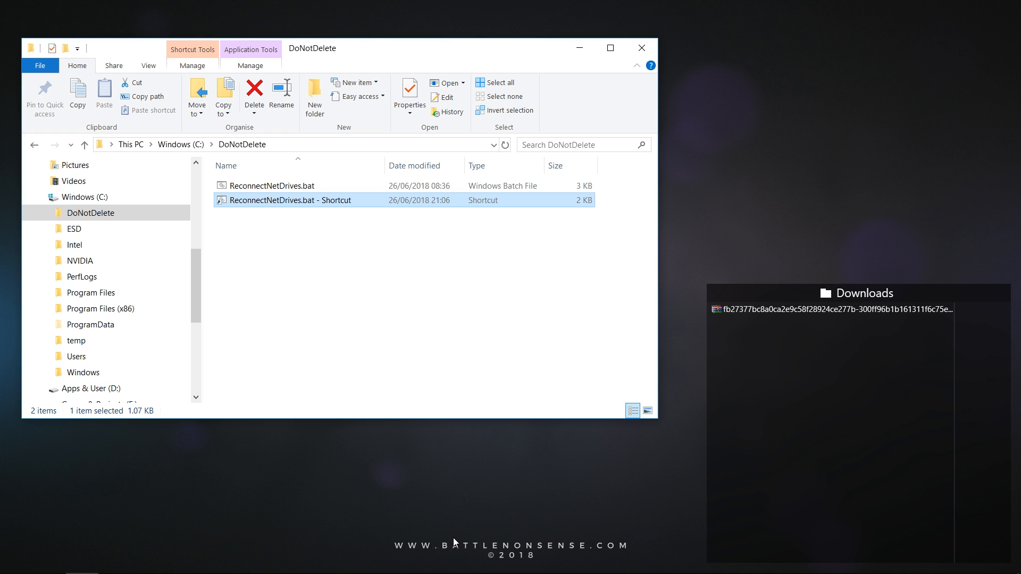
type("run")
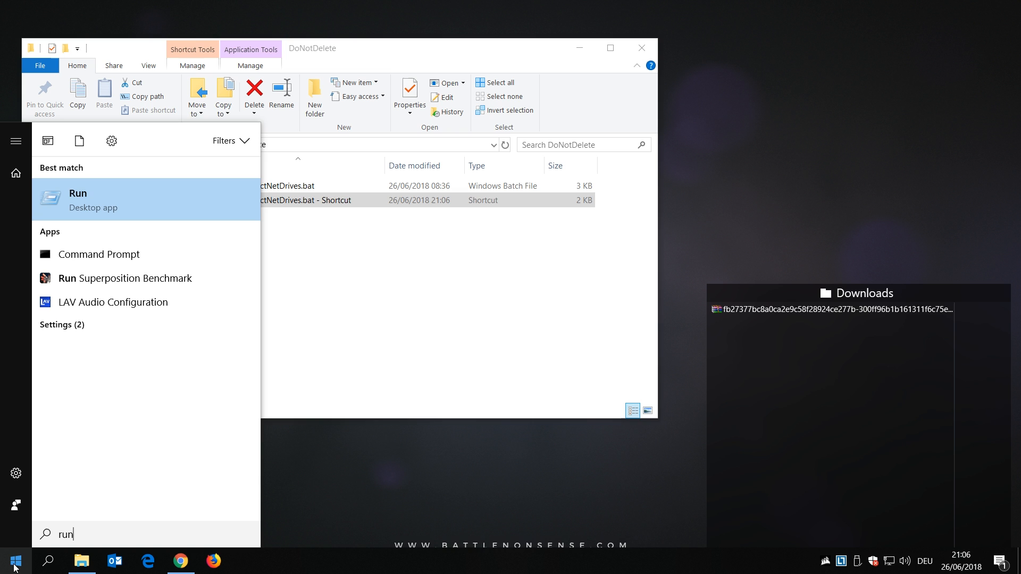
Move the shortcut into the Startup folder reached via Run shell:startup
left_click(78, 200)
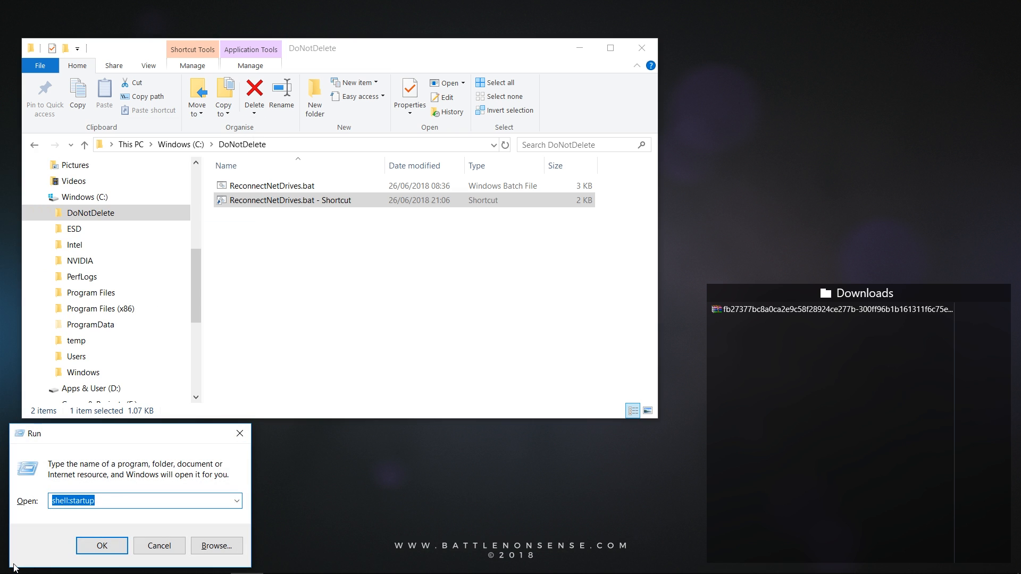
left_click(103, 546)
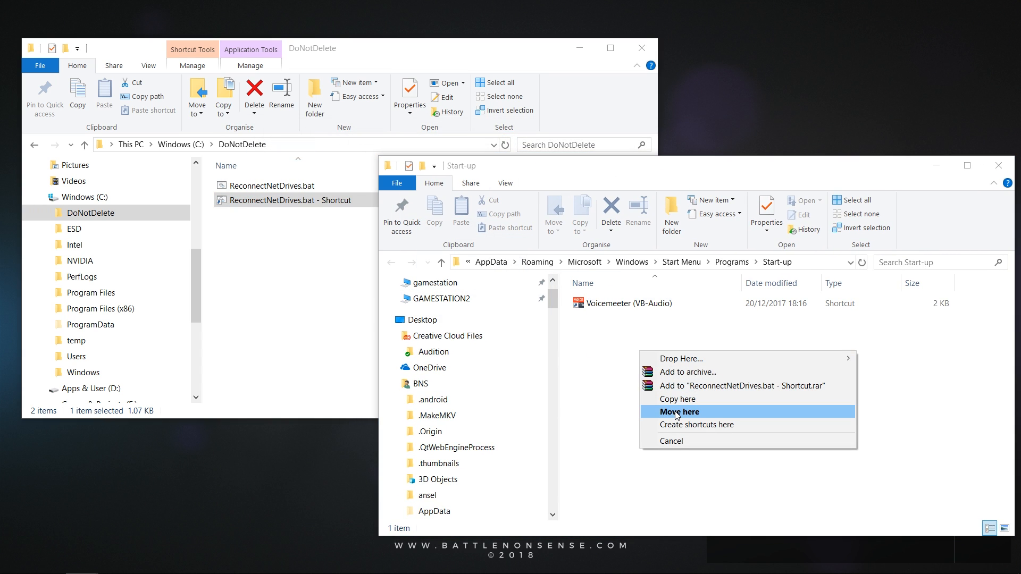
left_click(680, 412)
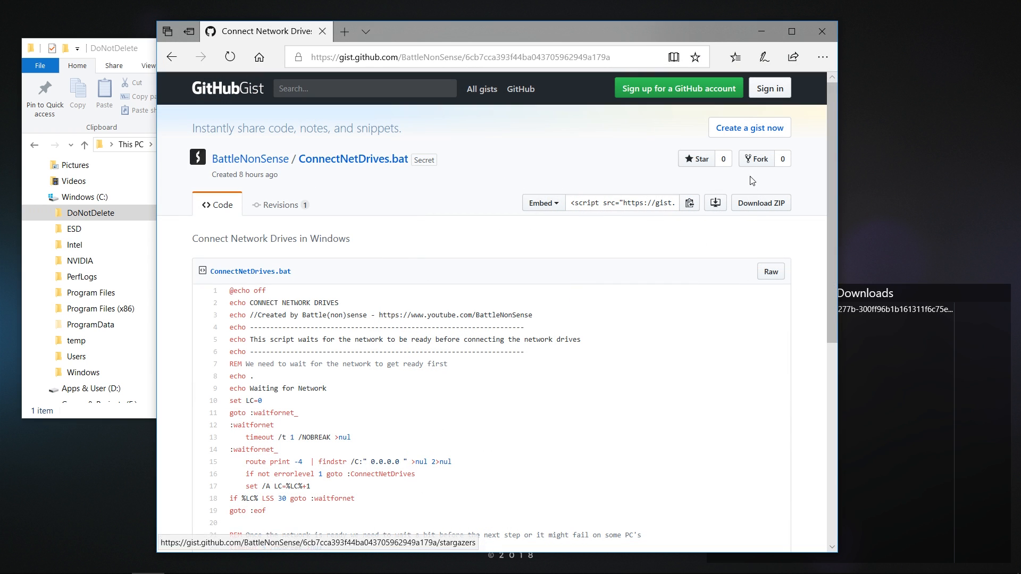
Download and extract the ConnectNetDrives gist ZIP and open ConnectNetDrives.bat for editing
left_click(759, 202)
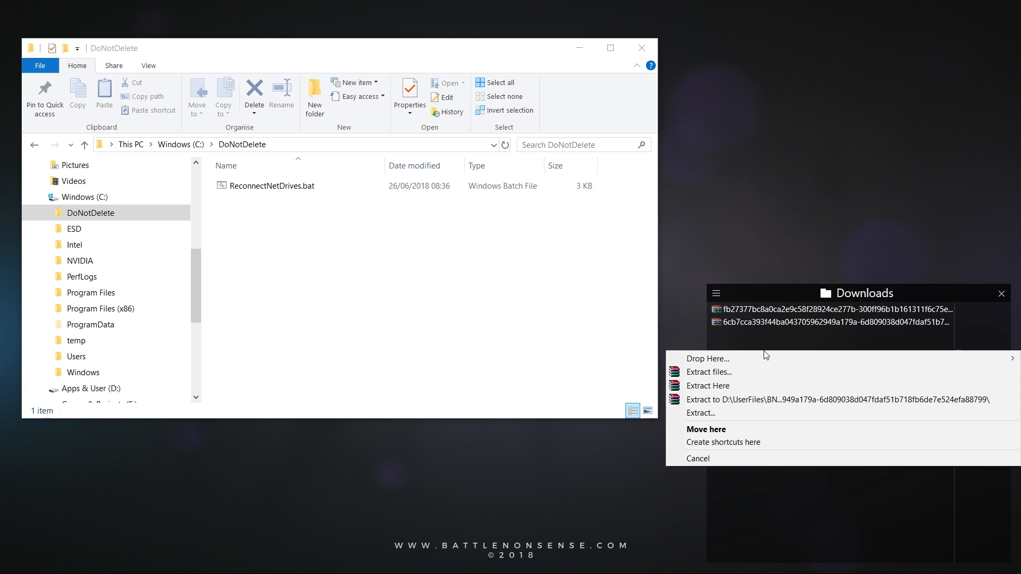
left_click(707, 385)
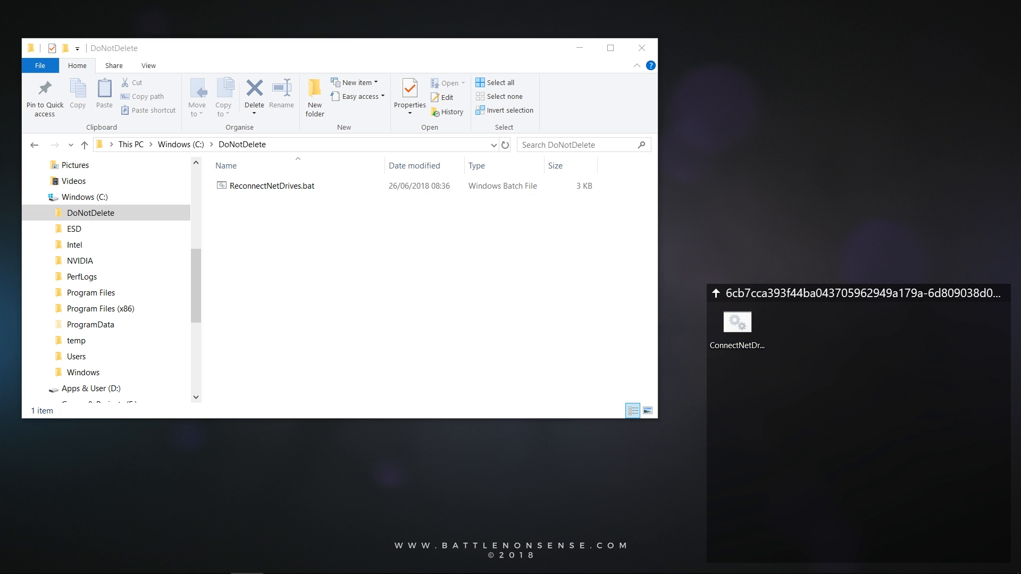
double_click(736, 322)
type("net use P:")
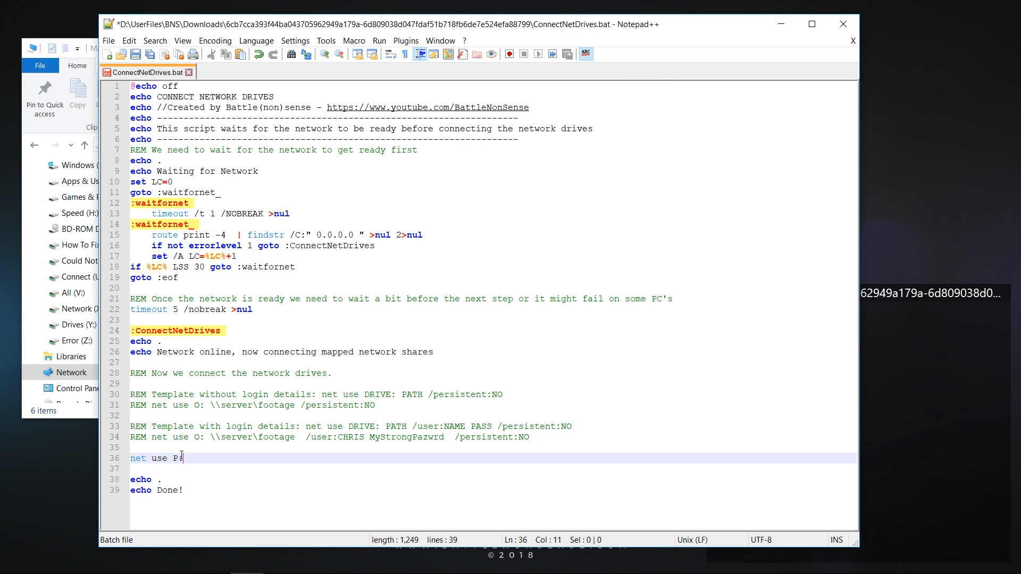
Finish line 36 as 'net use P: \\mainframe\backup /persistent:NO'
type("\\\\mainframe")
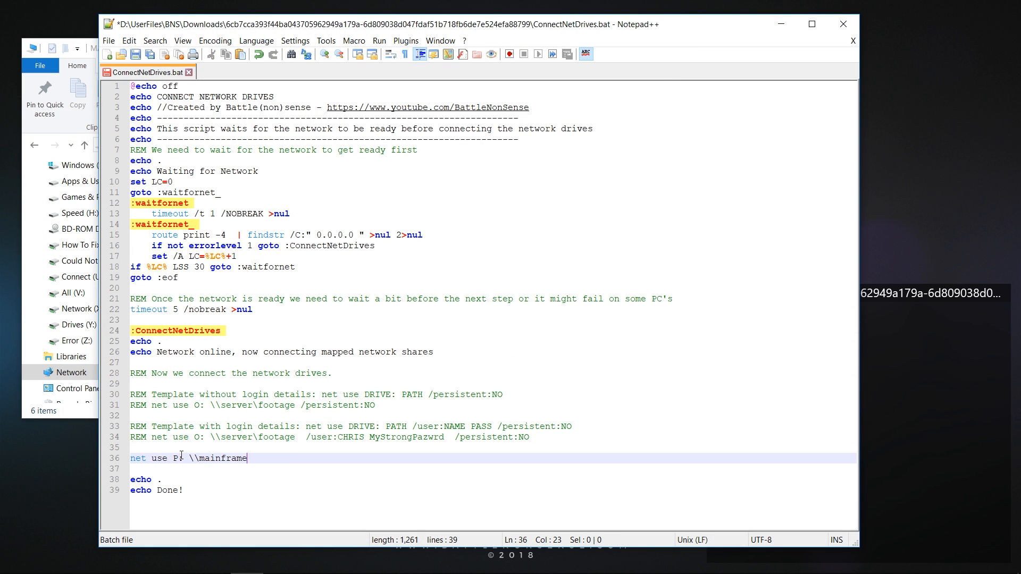
type("\\backup /")
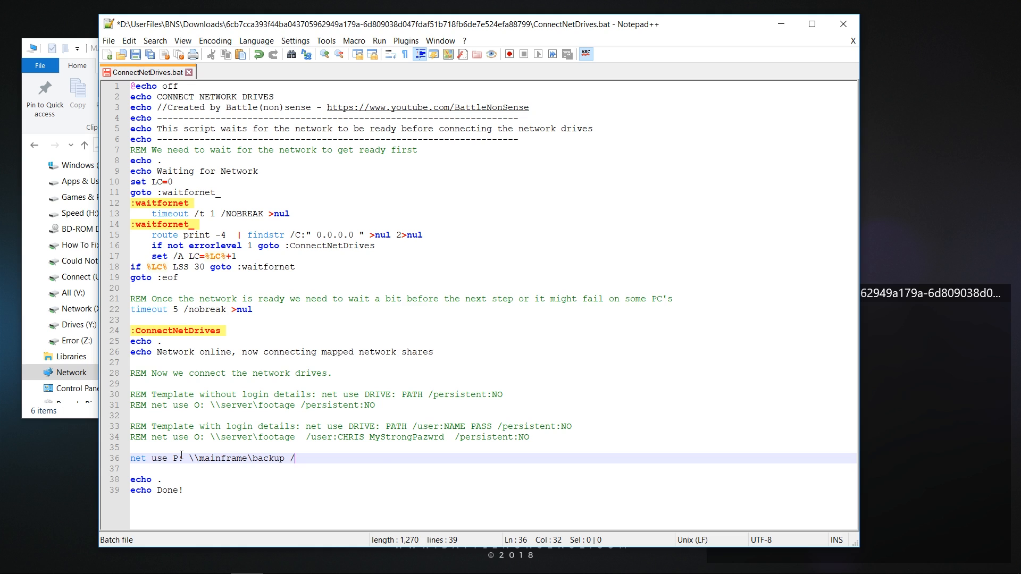
type("persistent")
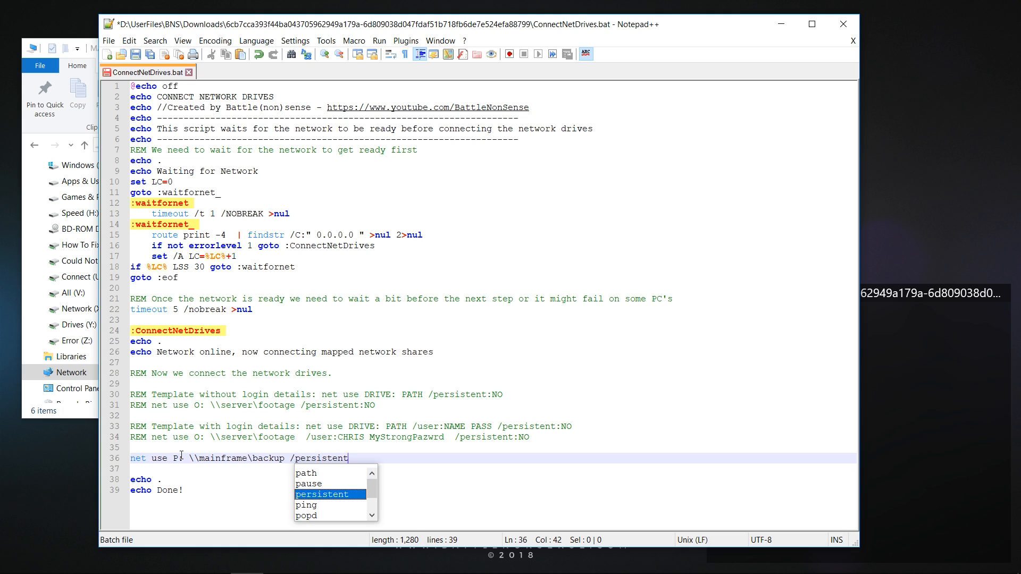
type(":NO")
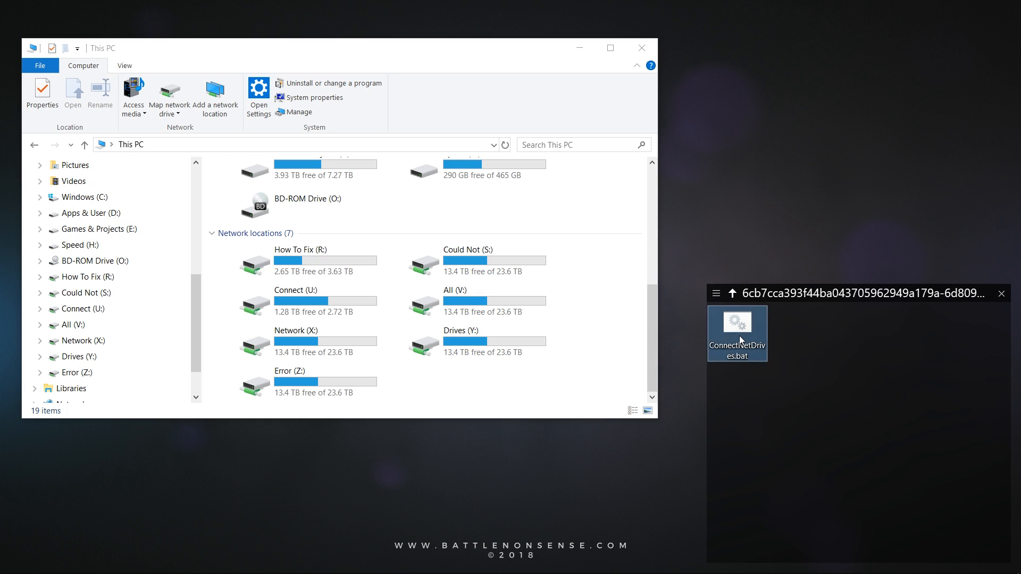
Run the edited ConnectNetDrives.bat and check This PC shows every mapped drive connected
double_click(736, 332)
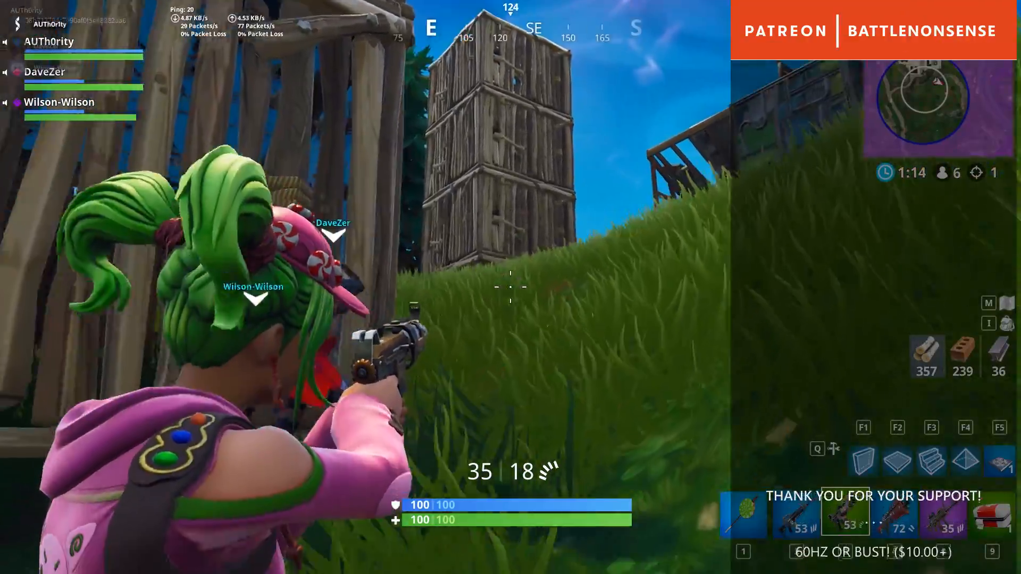
left_click(510, 286)
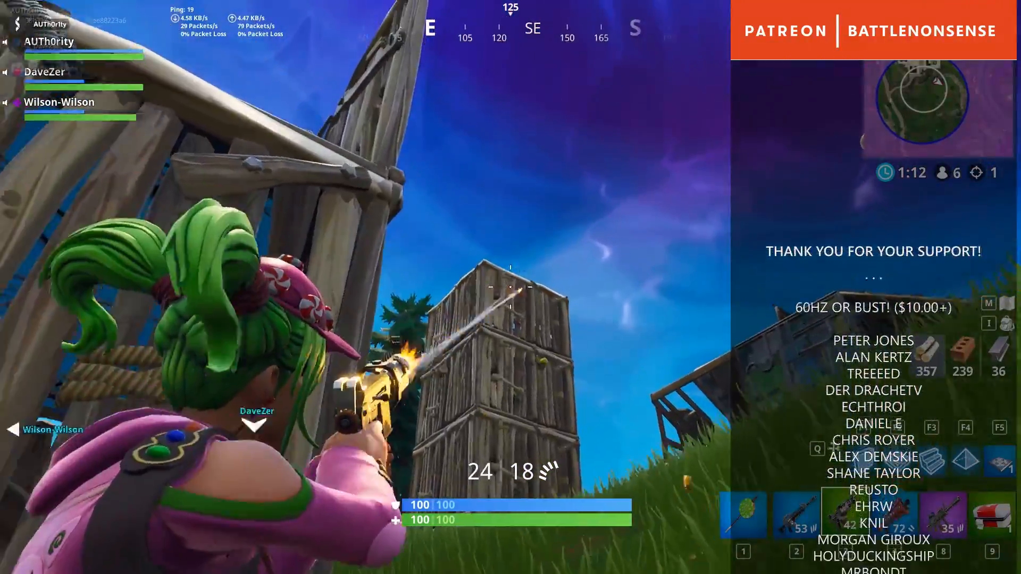